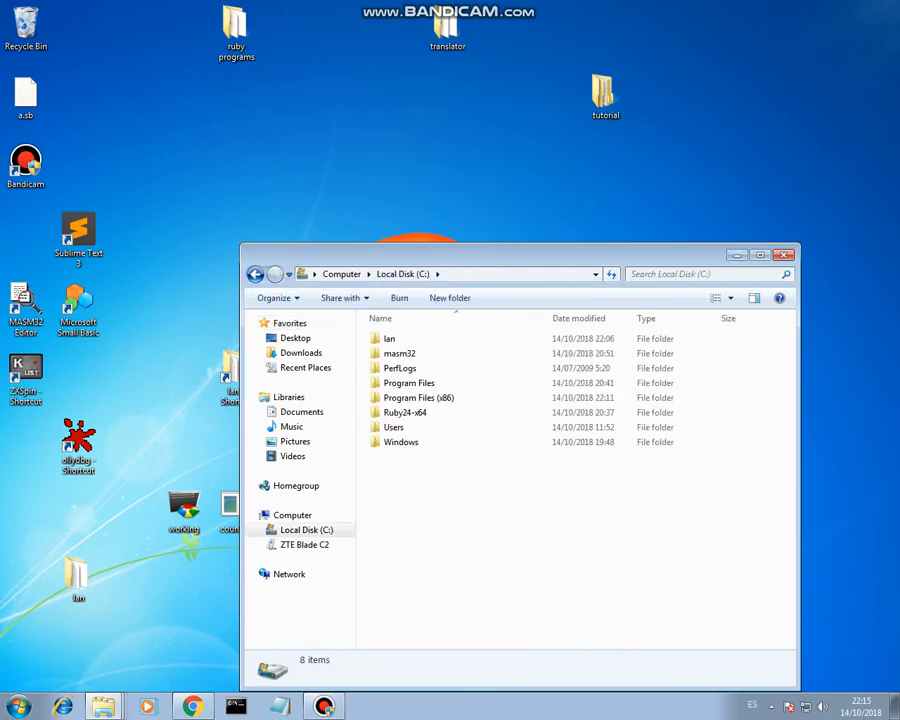
# Step: Check the C:\Ian folder for counting.sb and its assembly file, then close Explorer
pyautogui.doubleClick(390, 338)
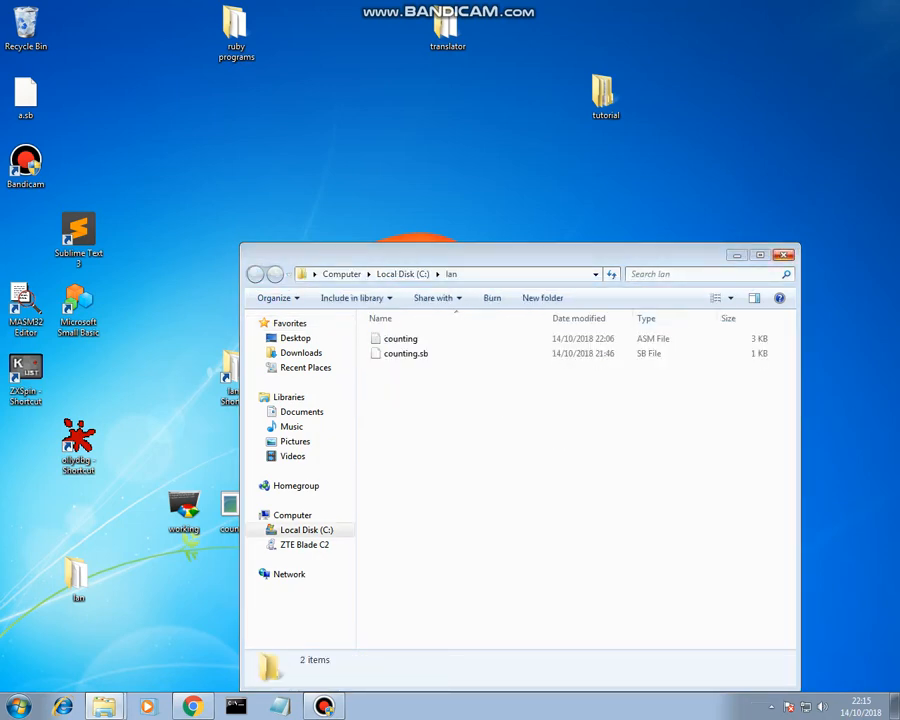
pyautogui.moveTo(784, 255)
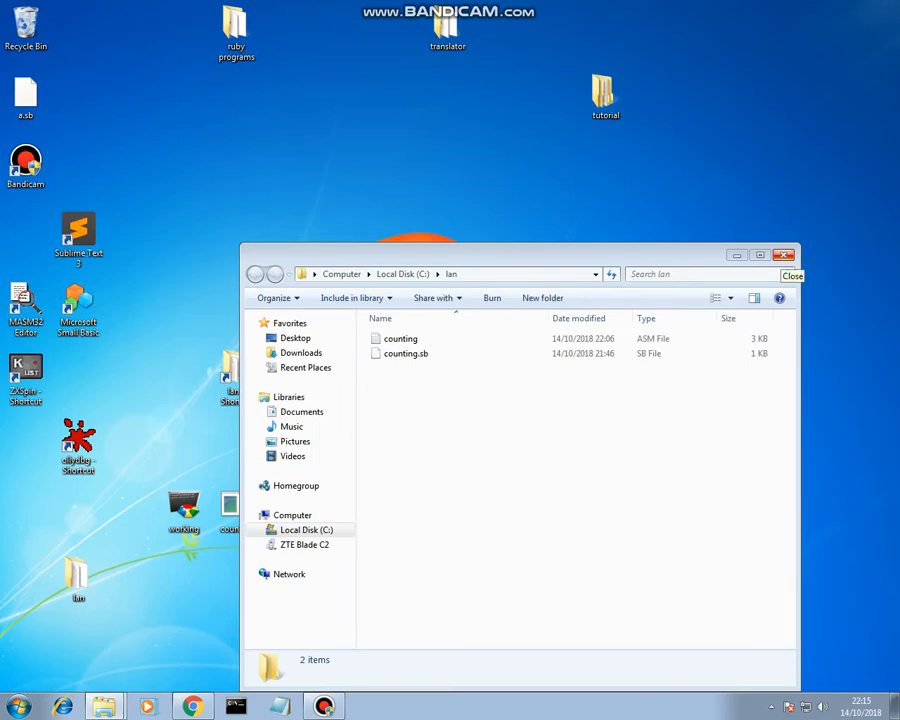
pyautogui.click(793, 276)
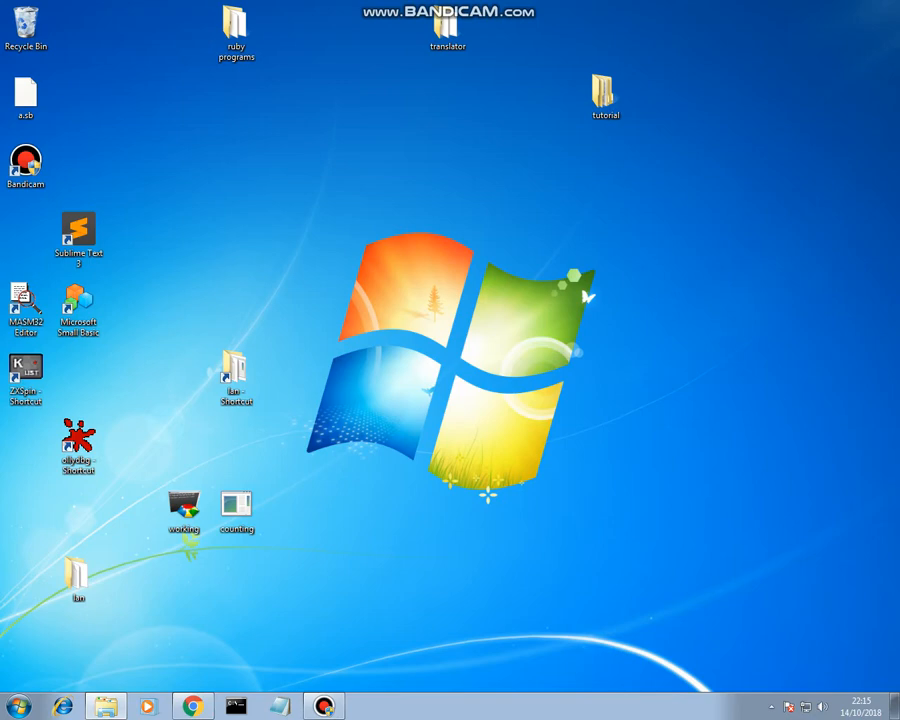
# Step: Launch Small Basic and open counting.sb from the C:\Ian folder
pyautogui.doubleClick(78, 308)
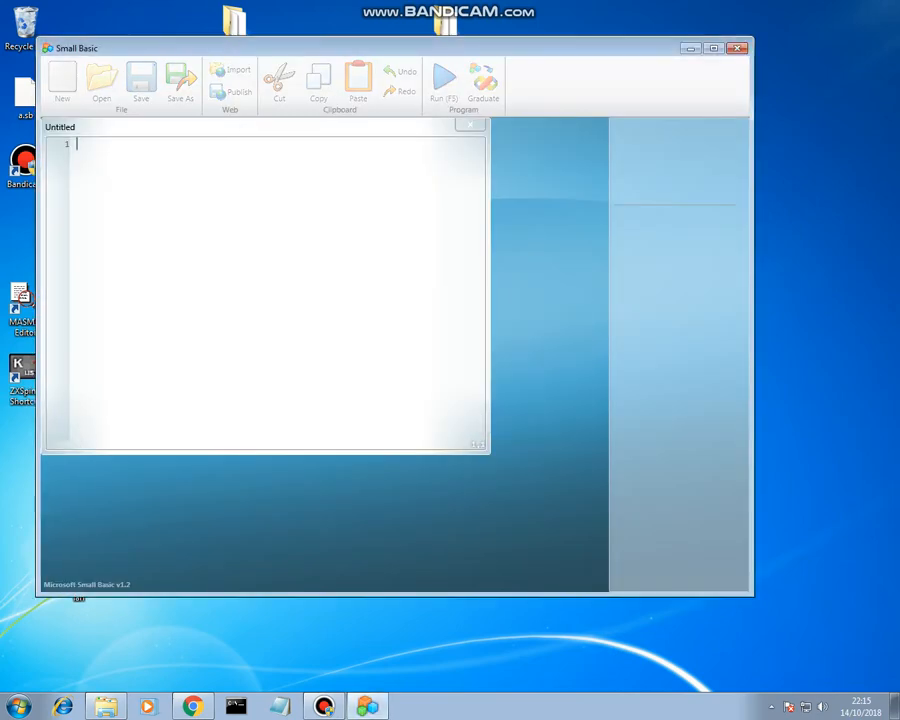
pyautogui.click(101, 80)
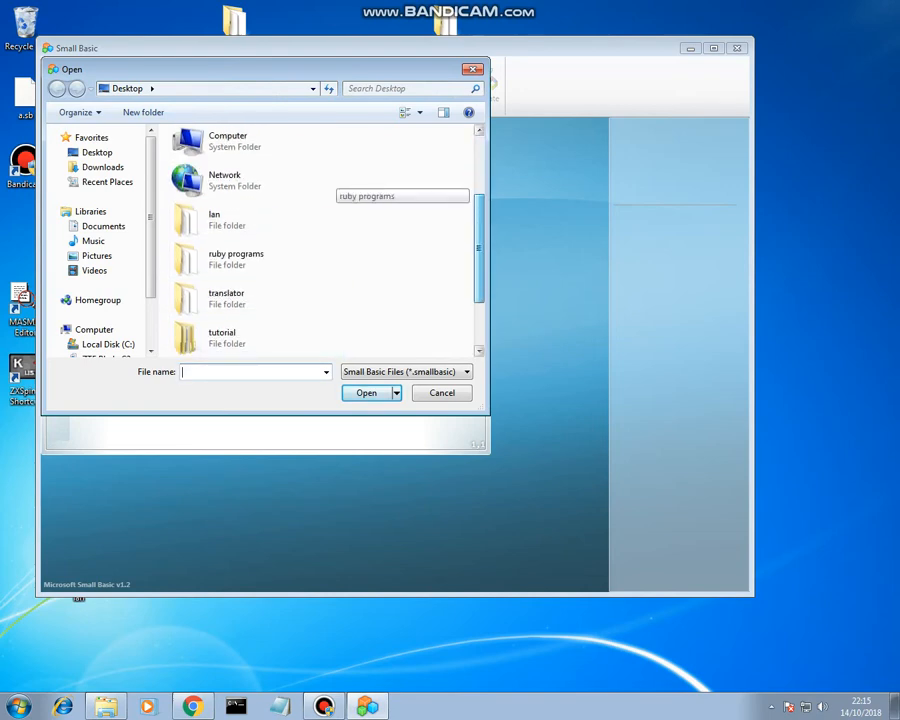
pyautogui.doubleClick(214, 218)
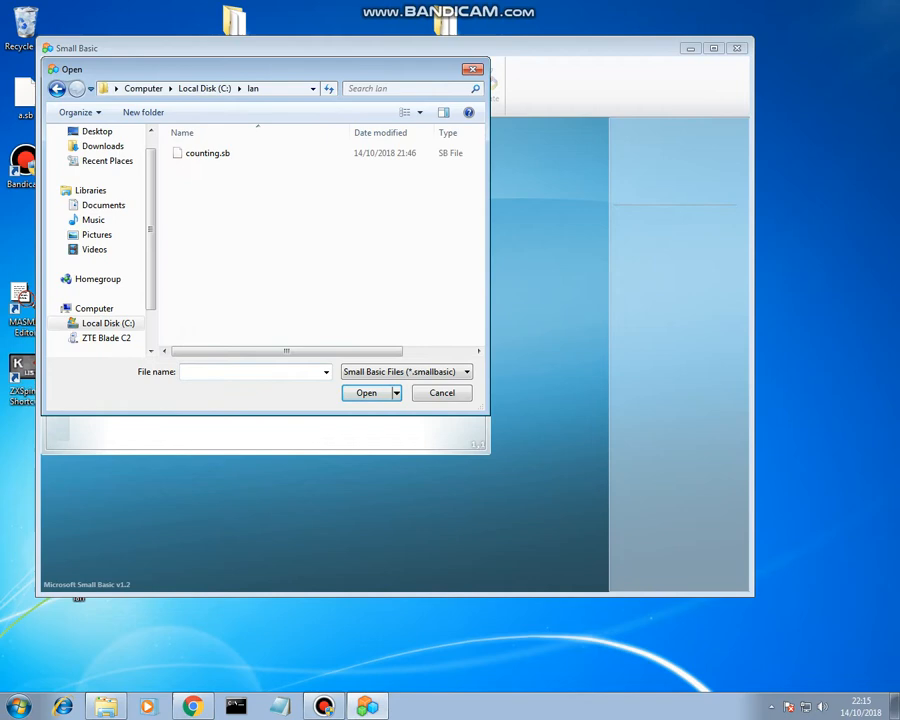
pyautogui.doubleClick(208, 153)
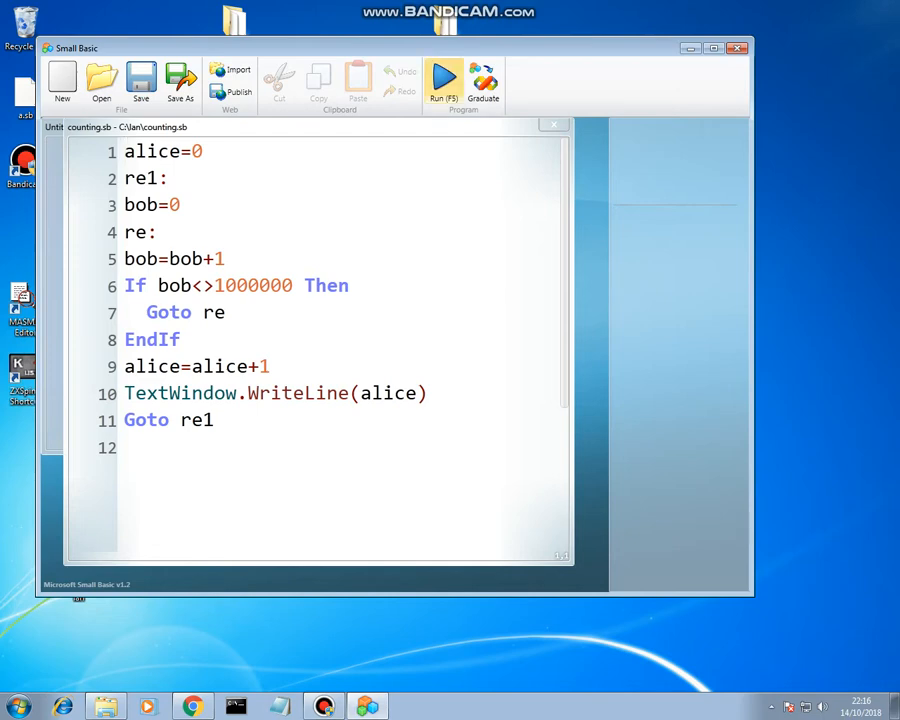
# Step: Run counting.sb, watch it print 1, 2, 3, 4, then end the program
pyautogui.click(444, 83)
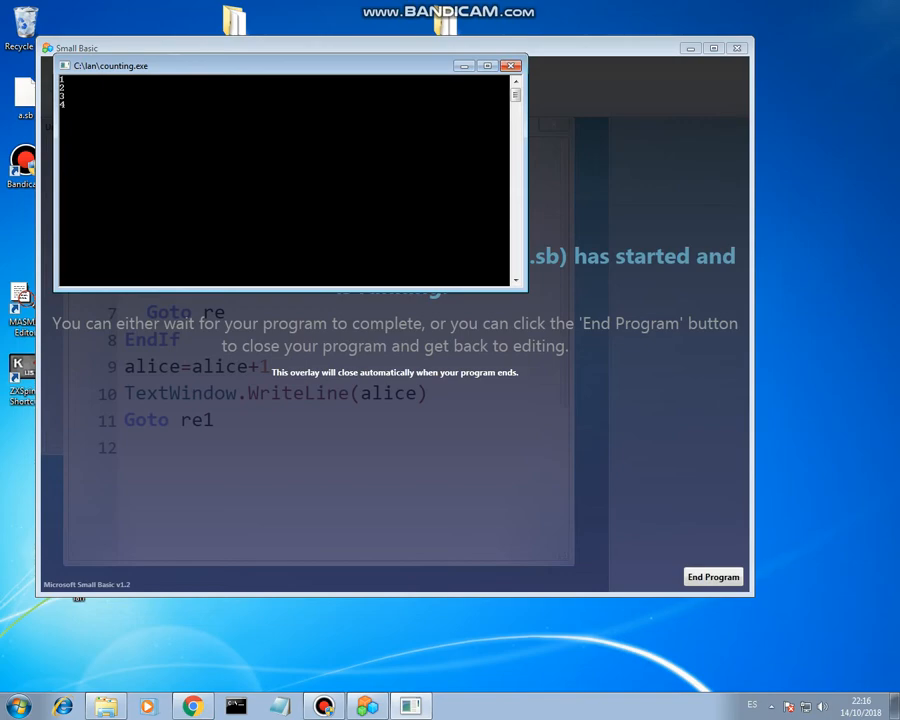
pyautogui.click(713, 577)
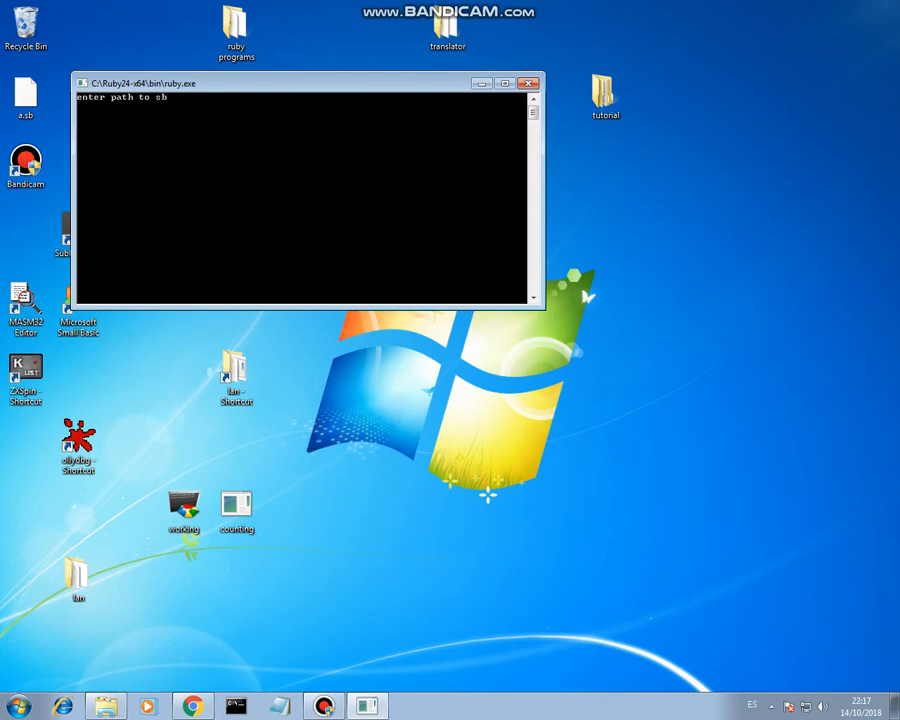
# Step: Start working.rb so the console prompts for an sb path, and view its source
pyautogui.click(529, 83)
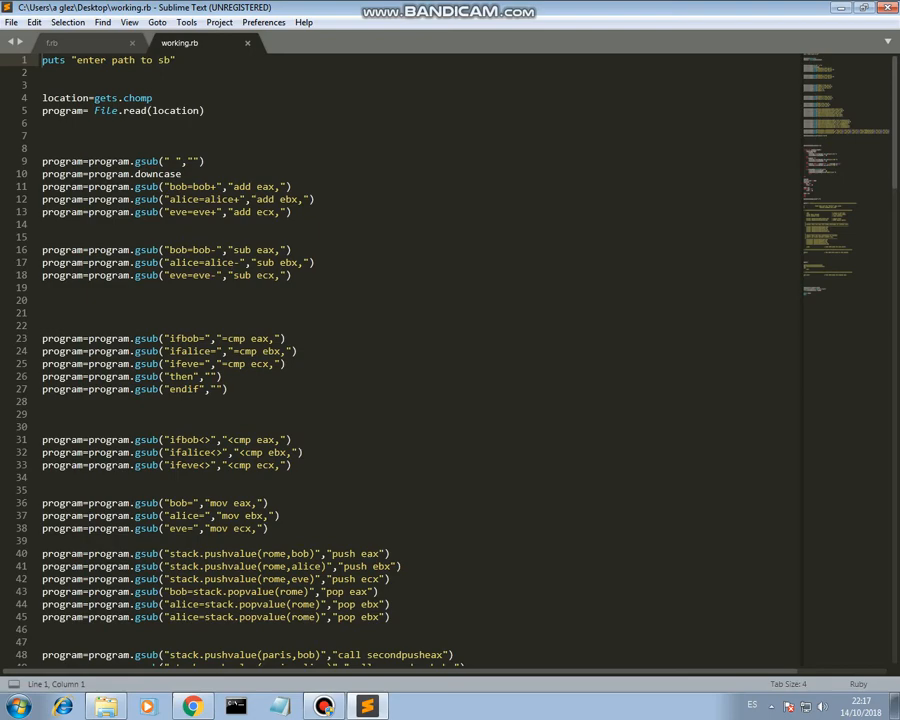
# Step: Scroll through working.rb's gsub rules down to File.write, then close Sublime Text
pyautogui.scroll(-3)
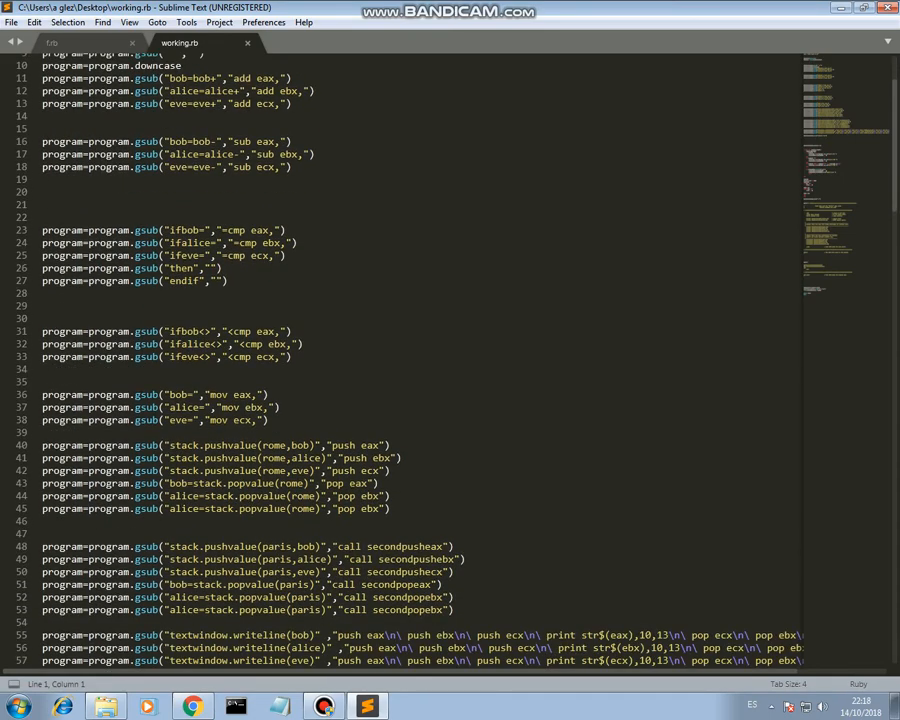
pyautogui.scroll(-3)
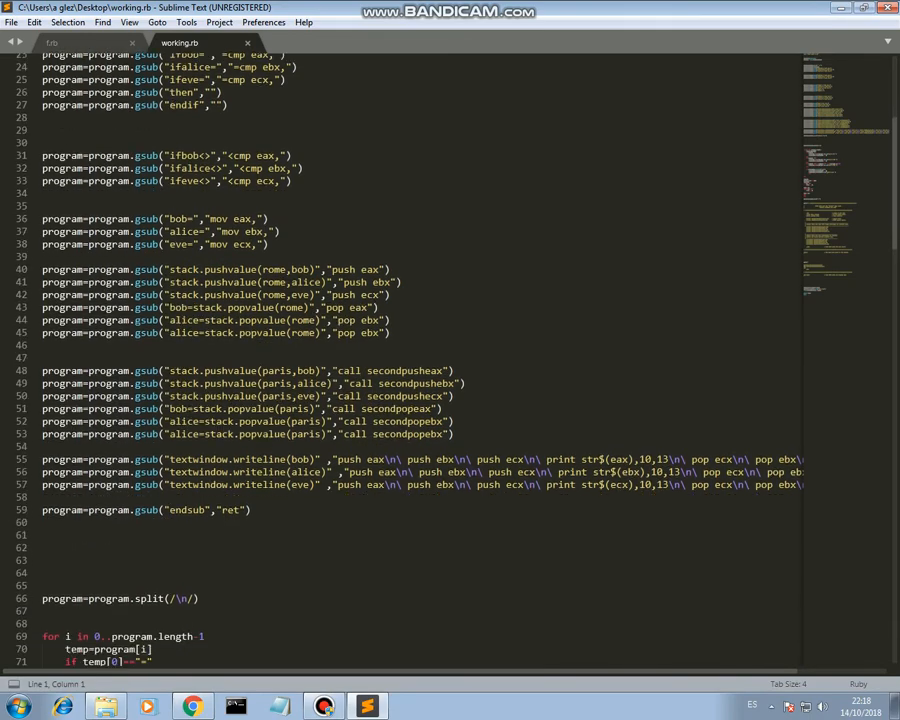
pyautogui.scroll(-3)
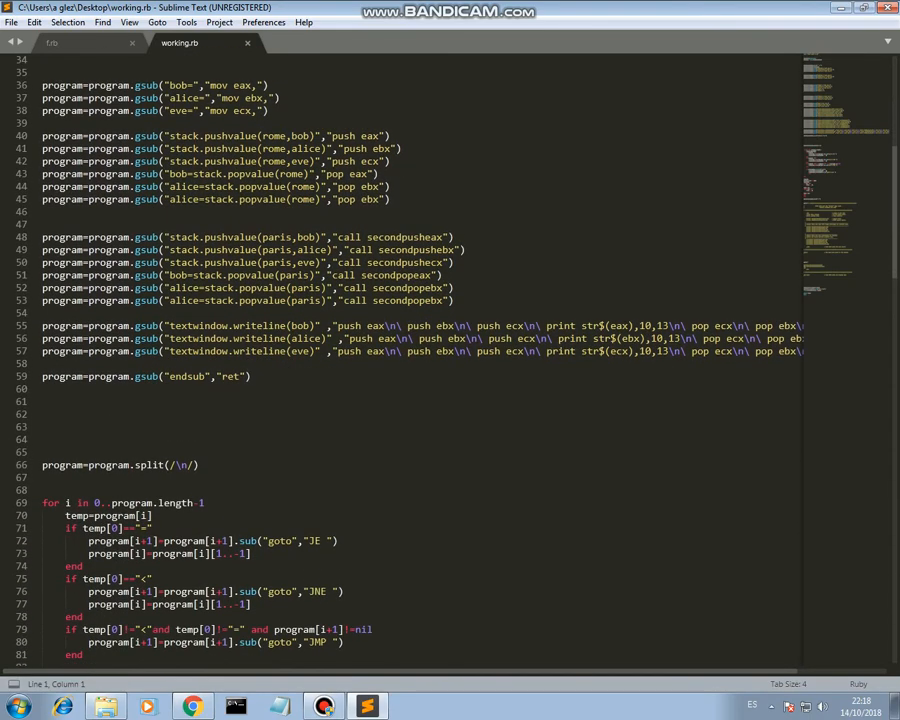
pyautogui.scroll(-3)
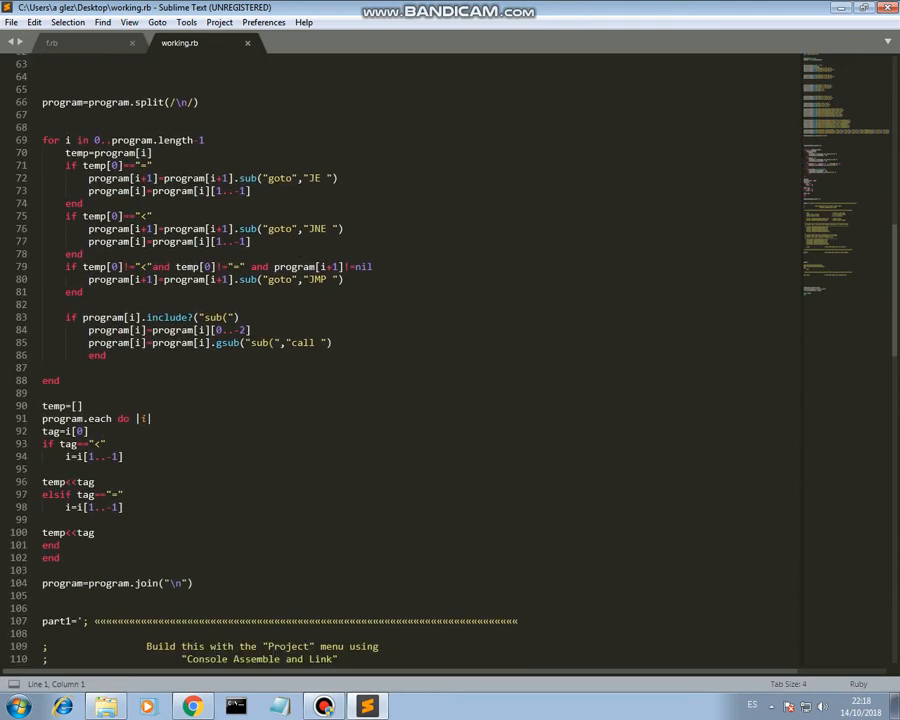
pyautogui.scroll(-3)
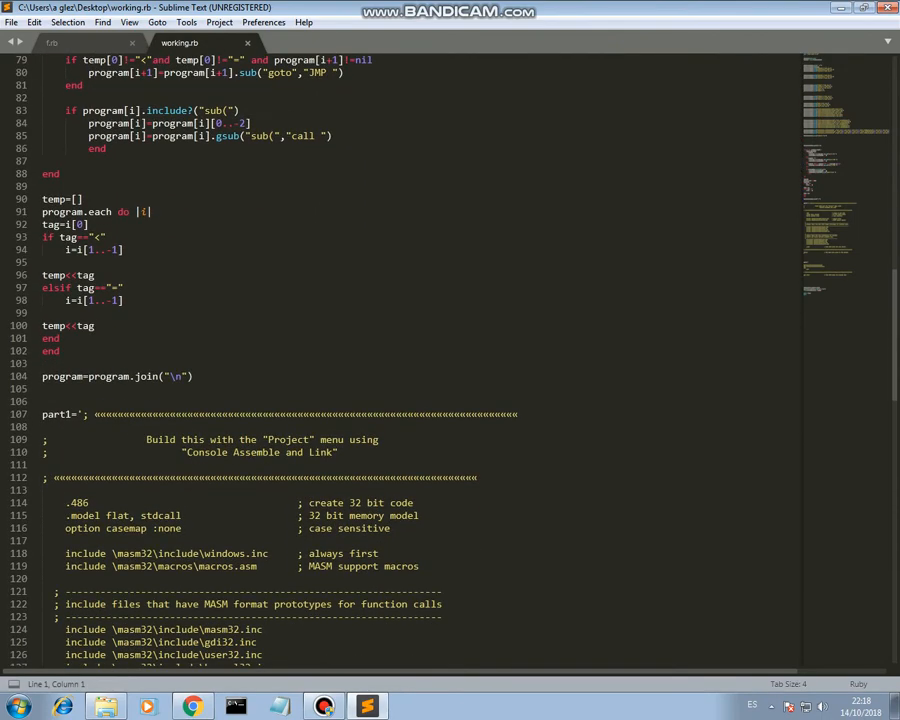
pyautogui.scroll(-3)
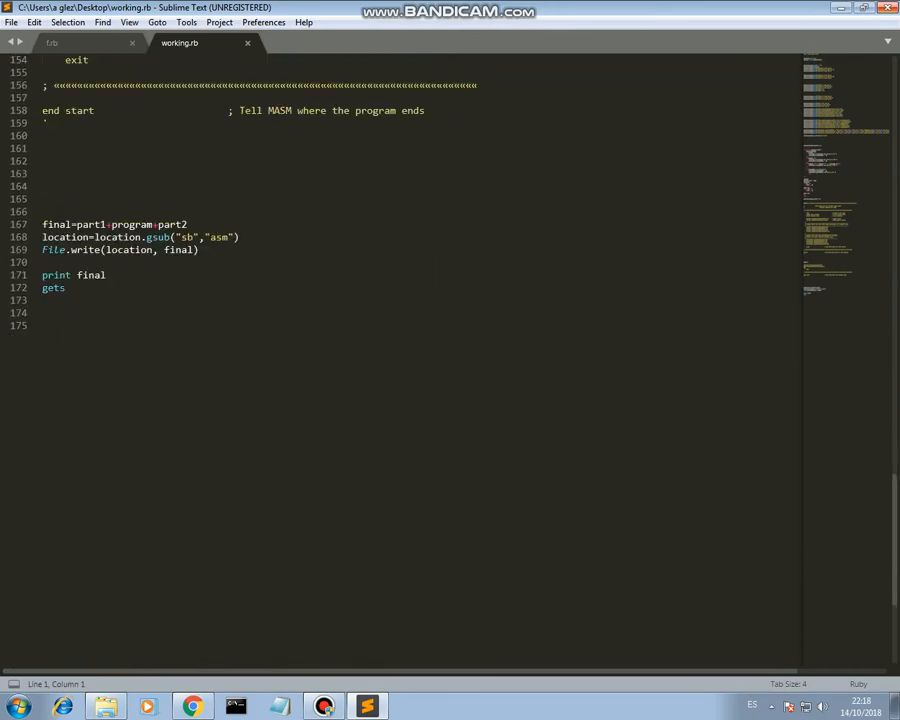
pyautogui.click(862, 7)
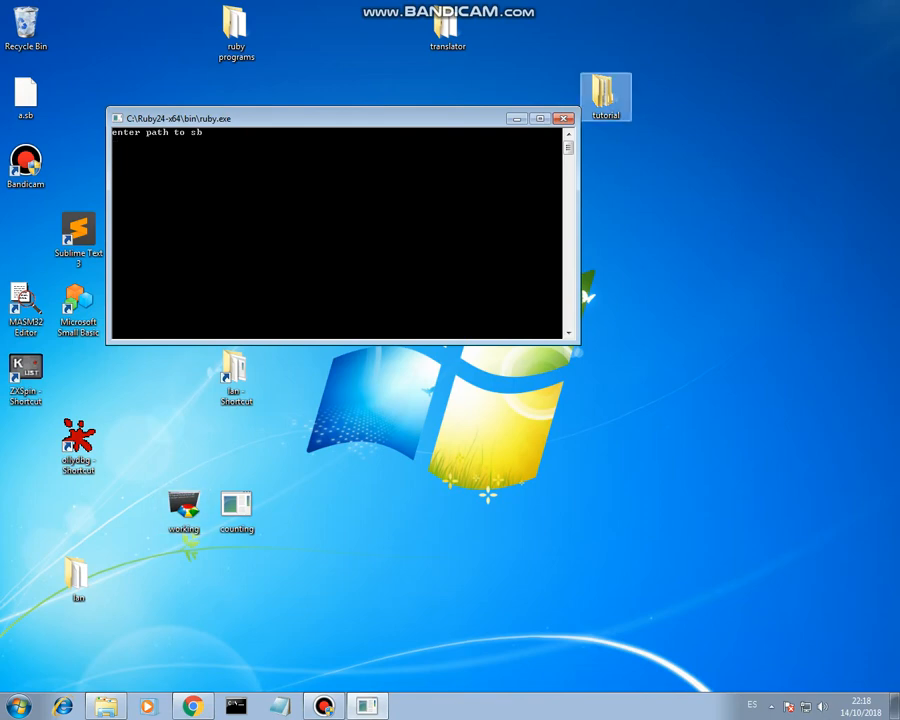
# Step: Run the translator in Command Prompt on c:\lan\counting.sb to generate the assembly file
pyautogui.click(566, 118)
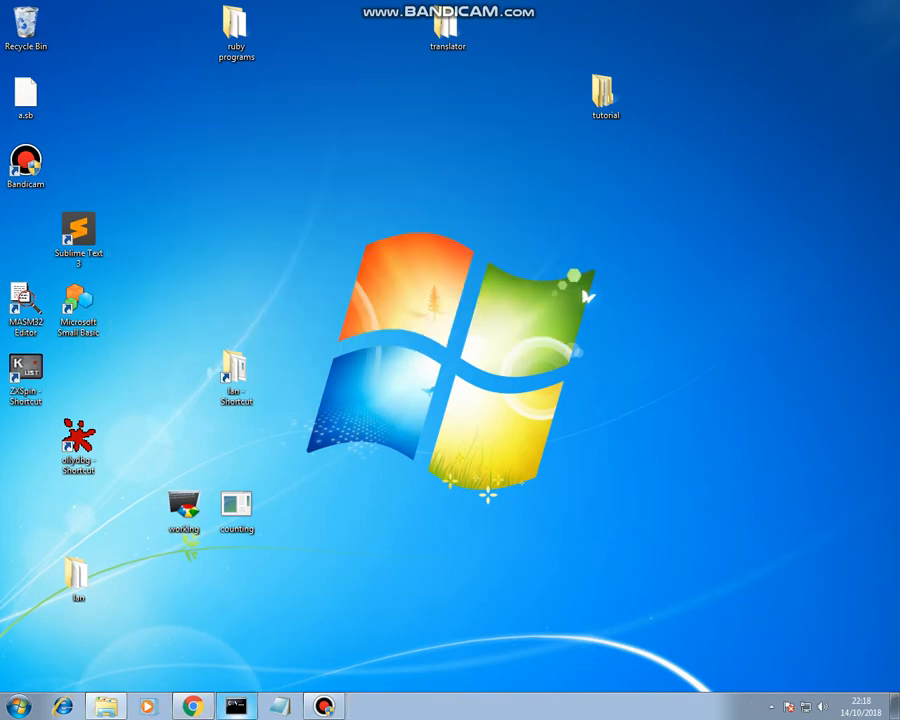
pyautogui.click(237, 706)
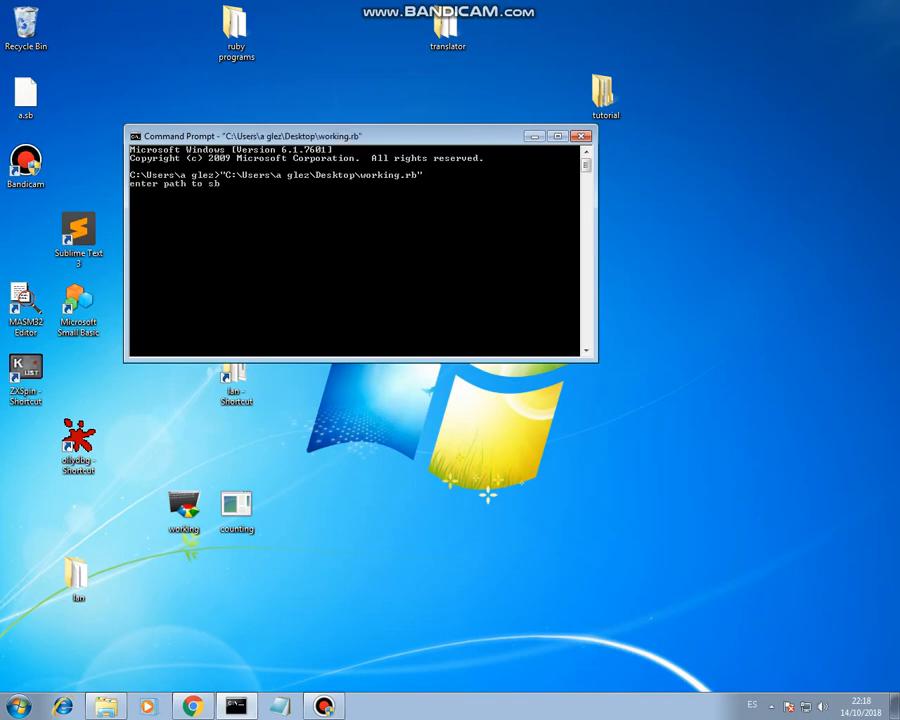
pyautogui.write('c:')
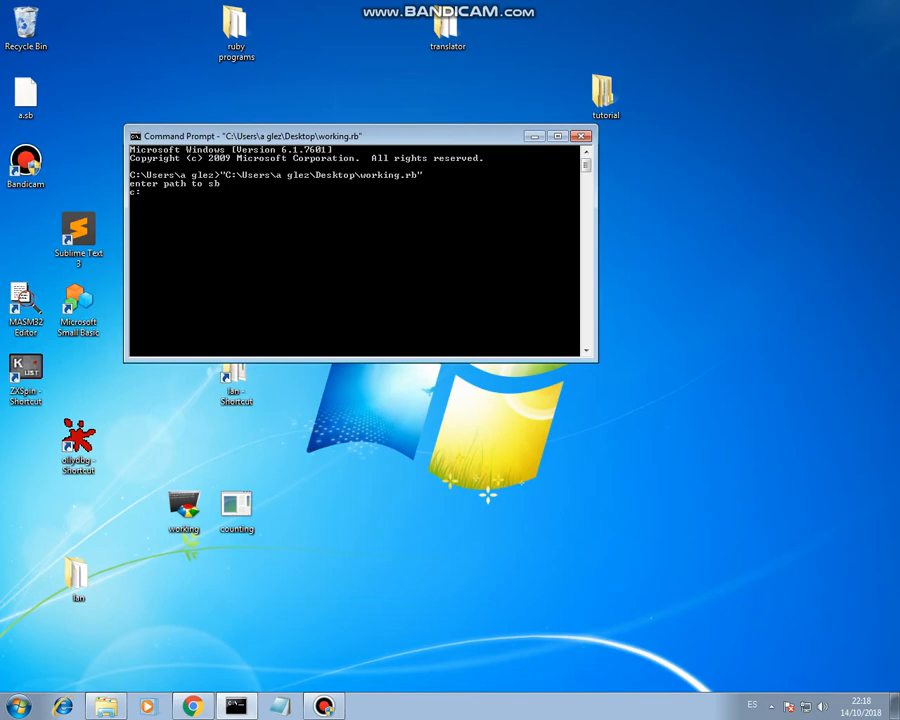
pyautogui.write('\\')
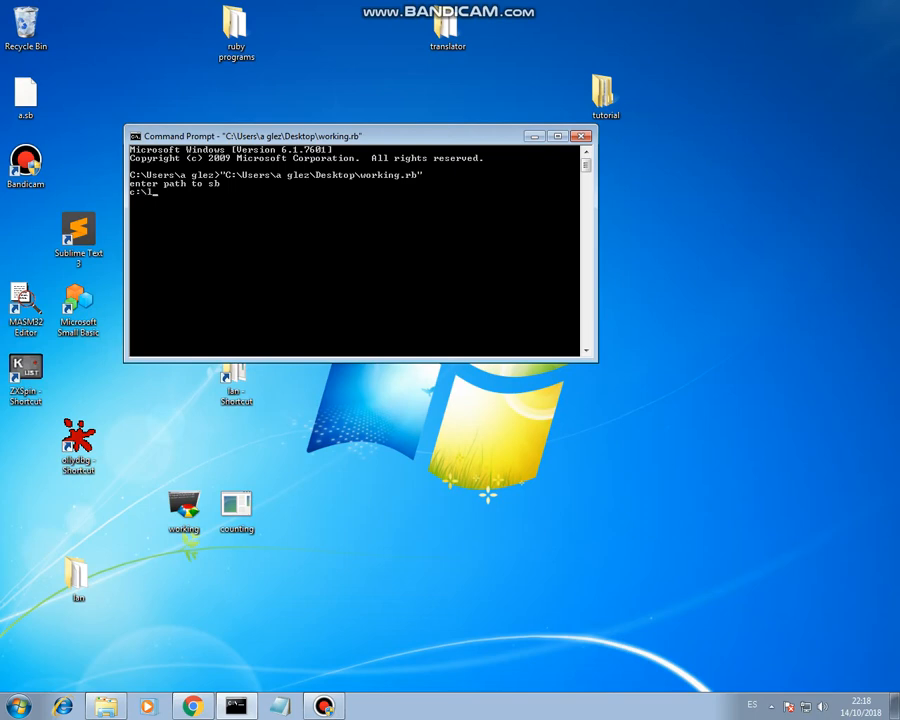
pyautogui.write('lan')
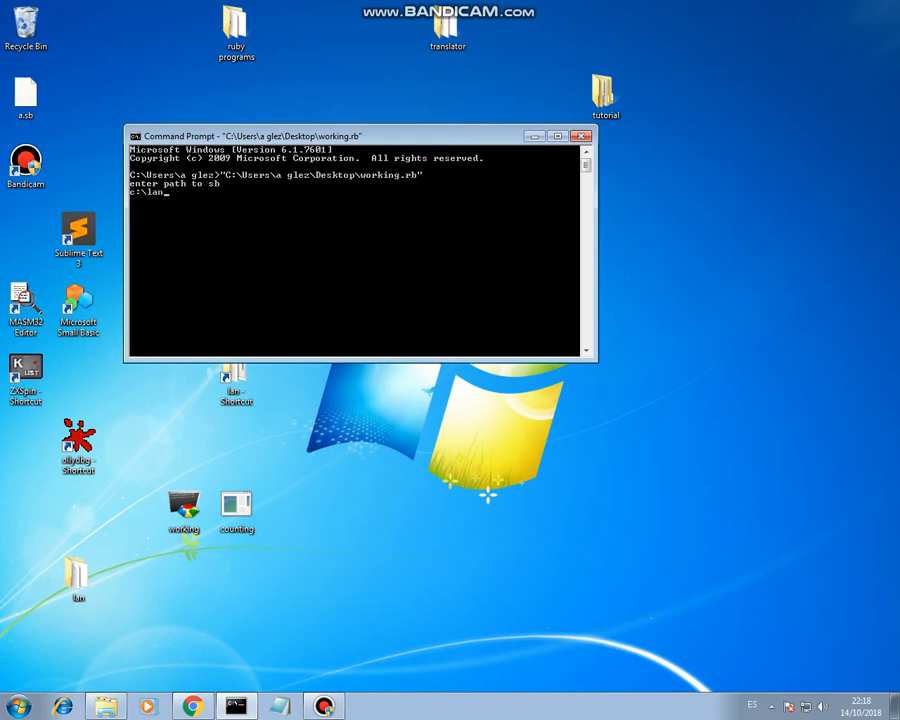
pyautogui.write('\\counting')
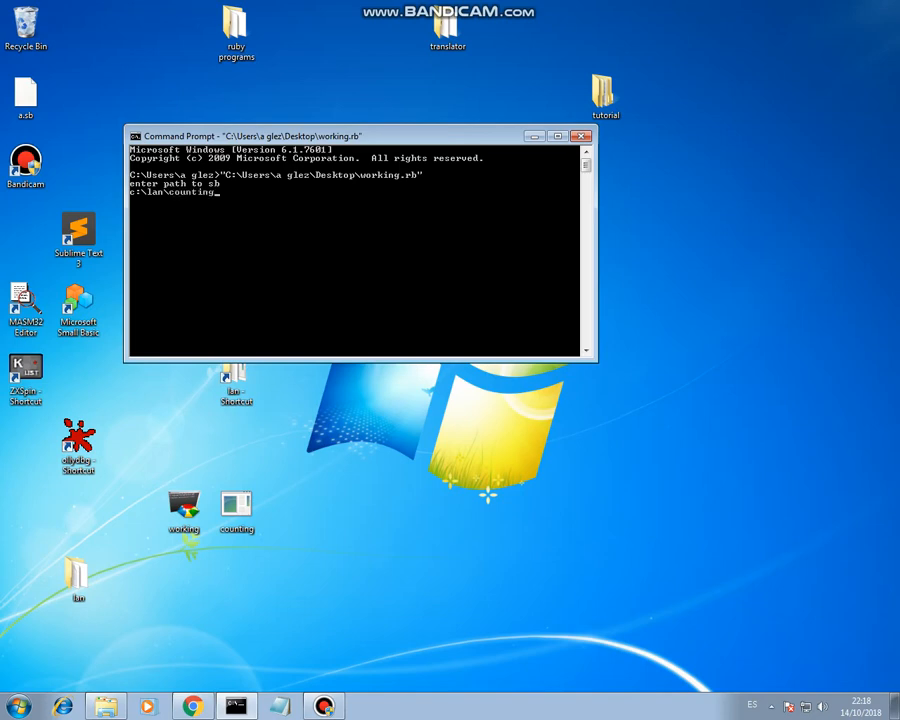
pyautogui.write('.sb')
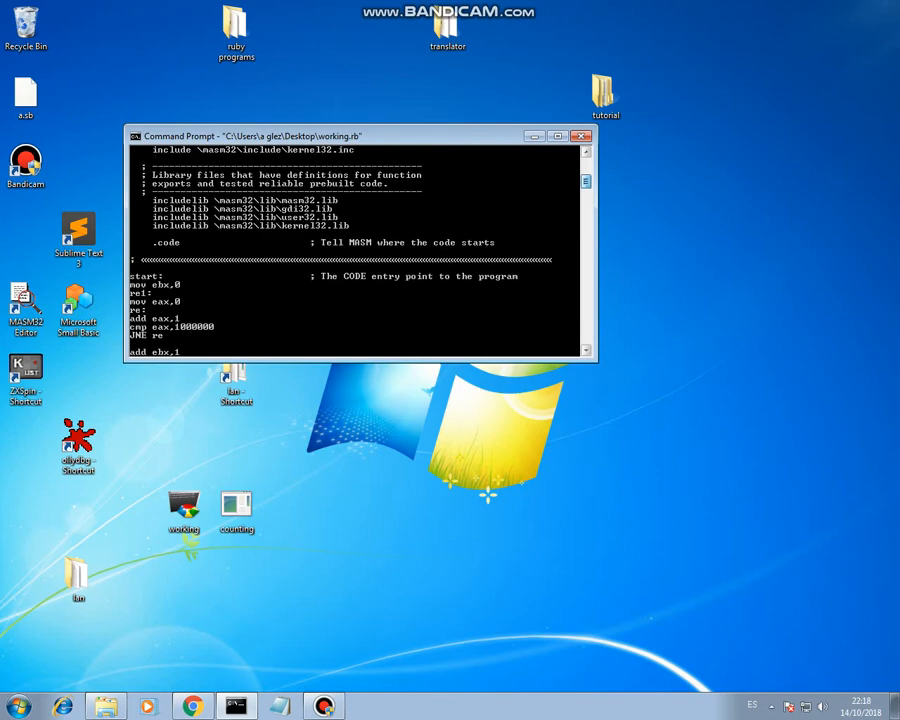
pyautogui.click(581, 136)
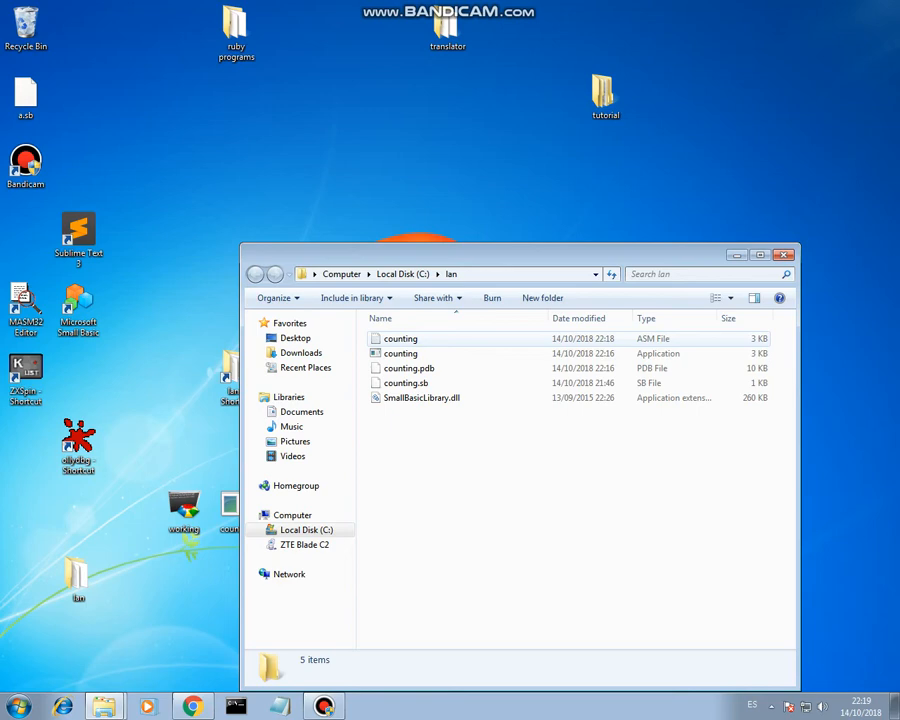
# Step: Open counting.asm from the lan folder in the MASM32 Editor
pyautogui.doubleClick(401, 338)
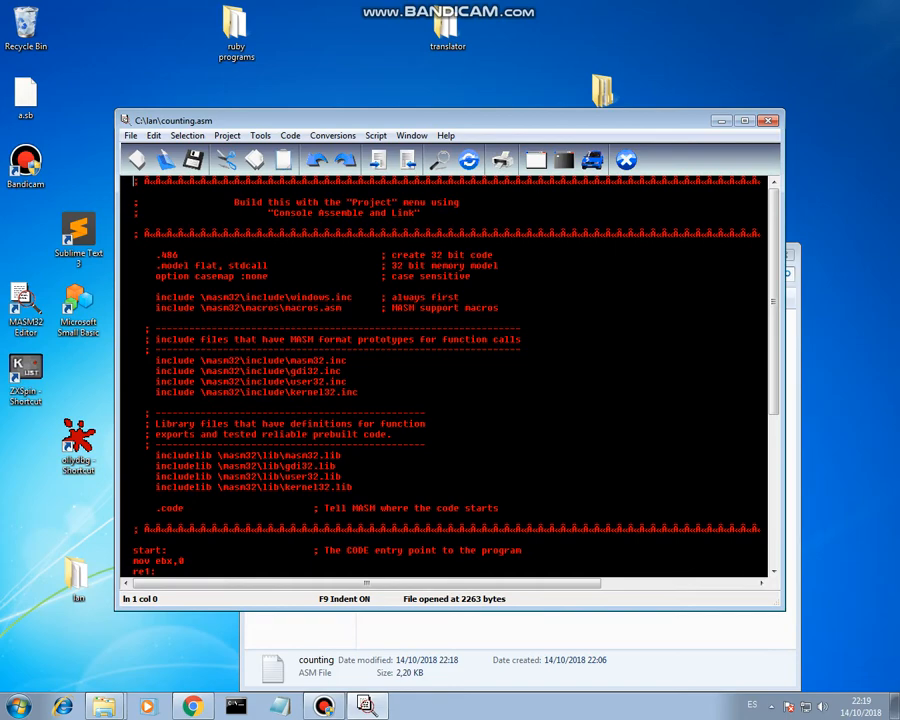
pyautogui.scroll(-3)
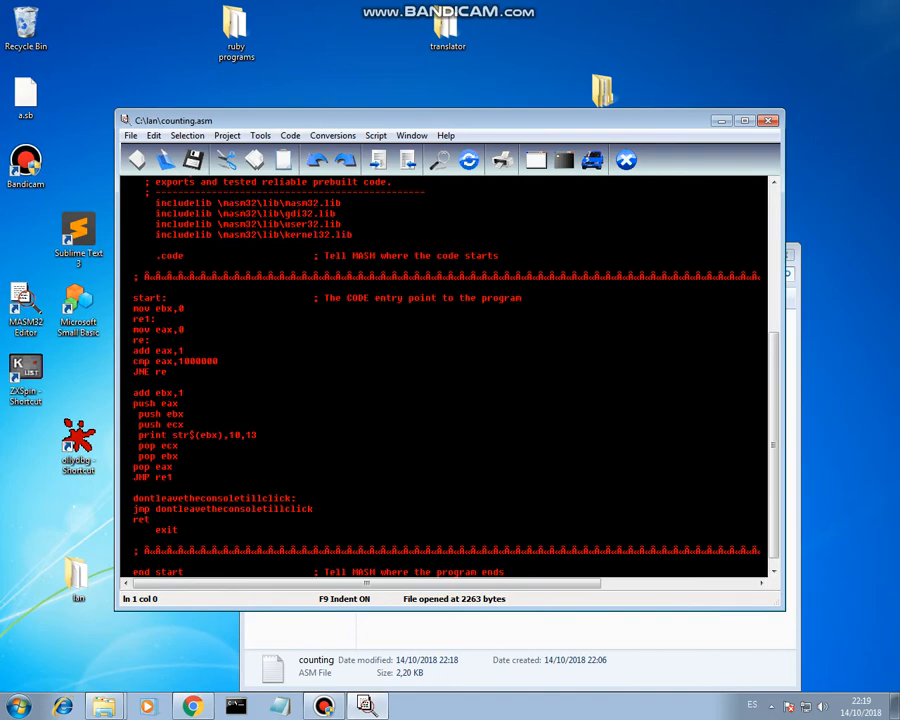
pyautogui.moveTo(133, 297); pyautogui.dragTo(170, 530)
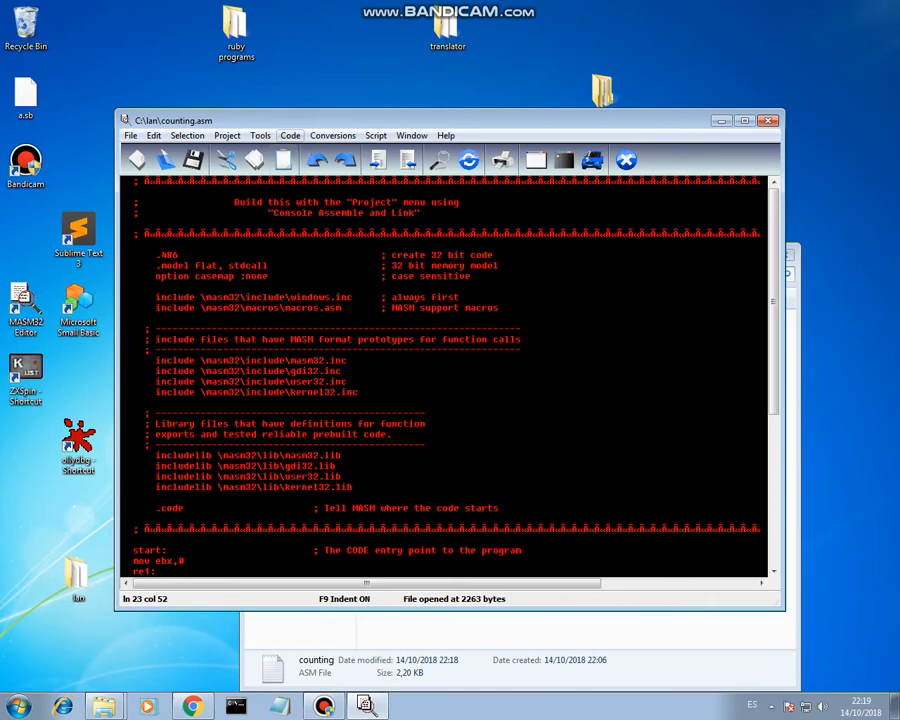
pyautogui.click(226, 135)
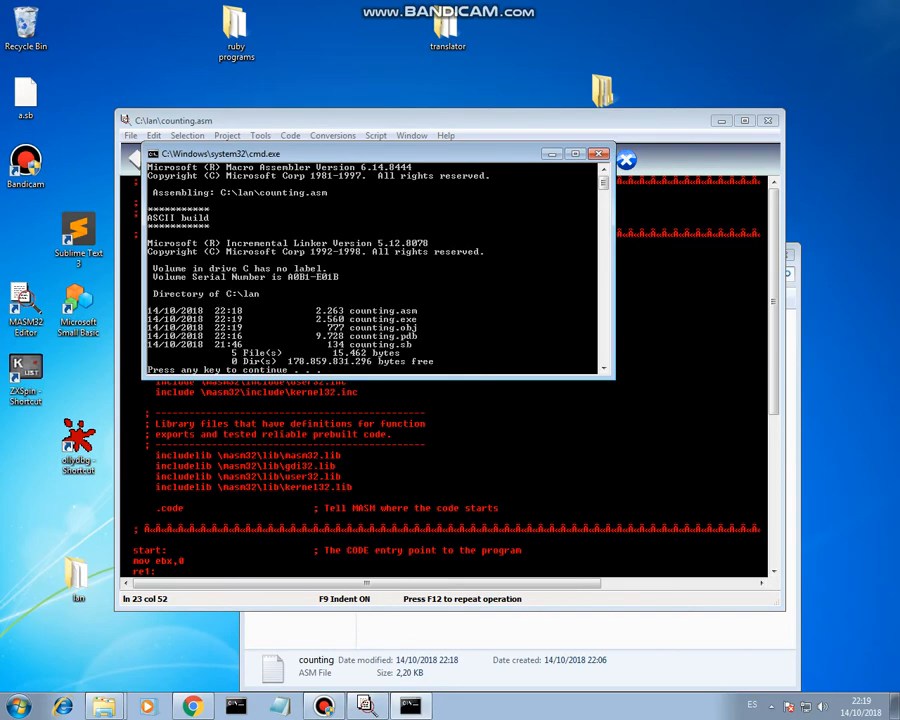
# Step: Dismiss the Console Assemble and Link output window after the build finishes
pyautogui.click(599, 153)
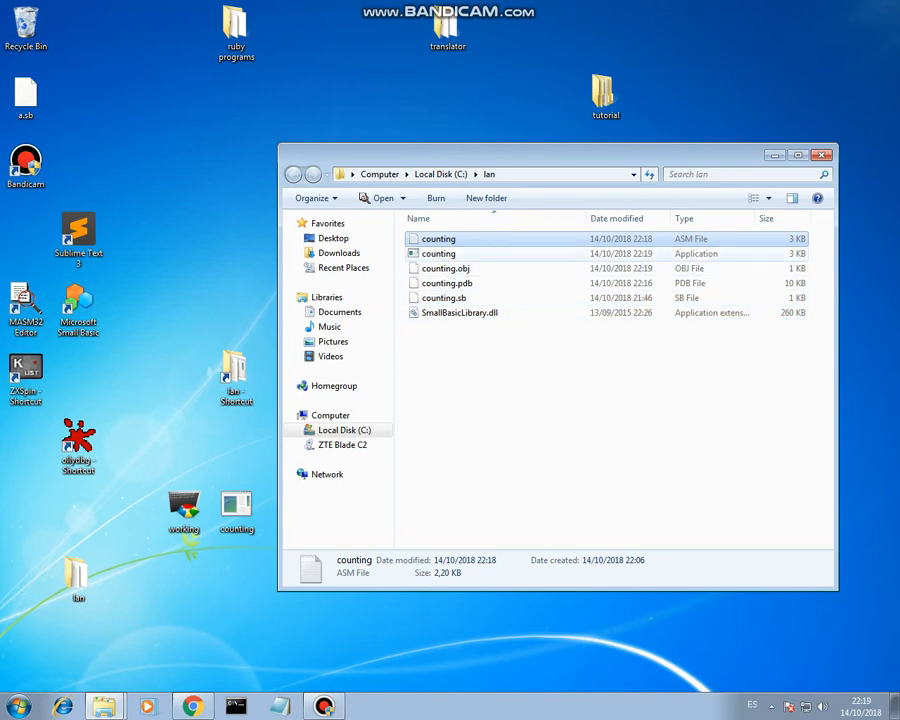
# Step: Review the new counting files in the lan folder
pyautogui.click(438, 238)
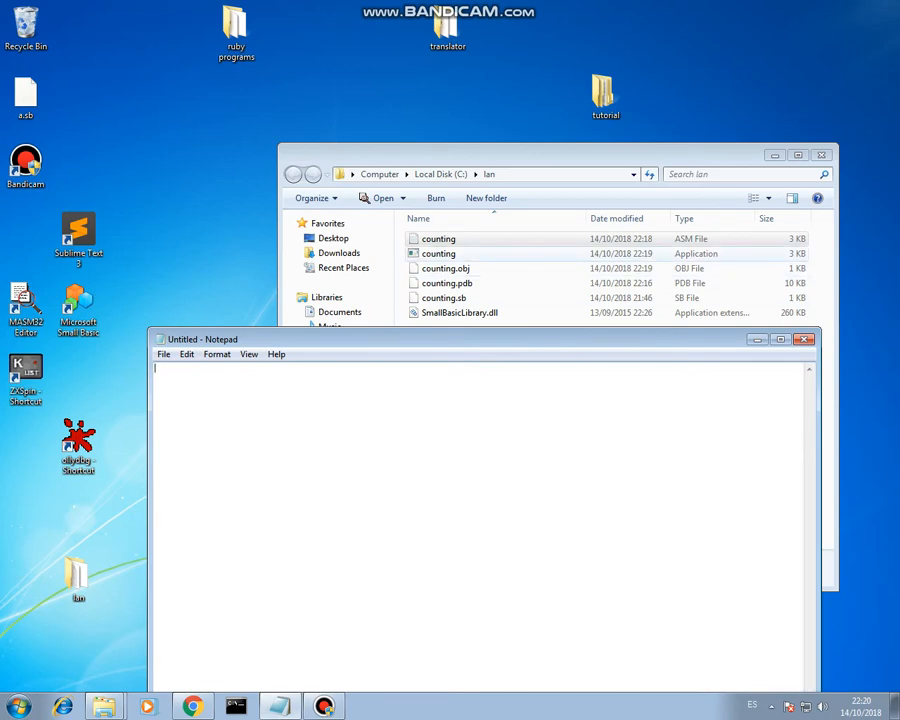
pyautogui.doubleClick(438, 253)
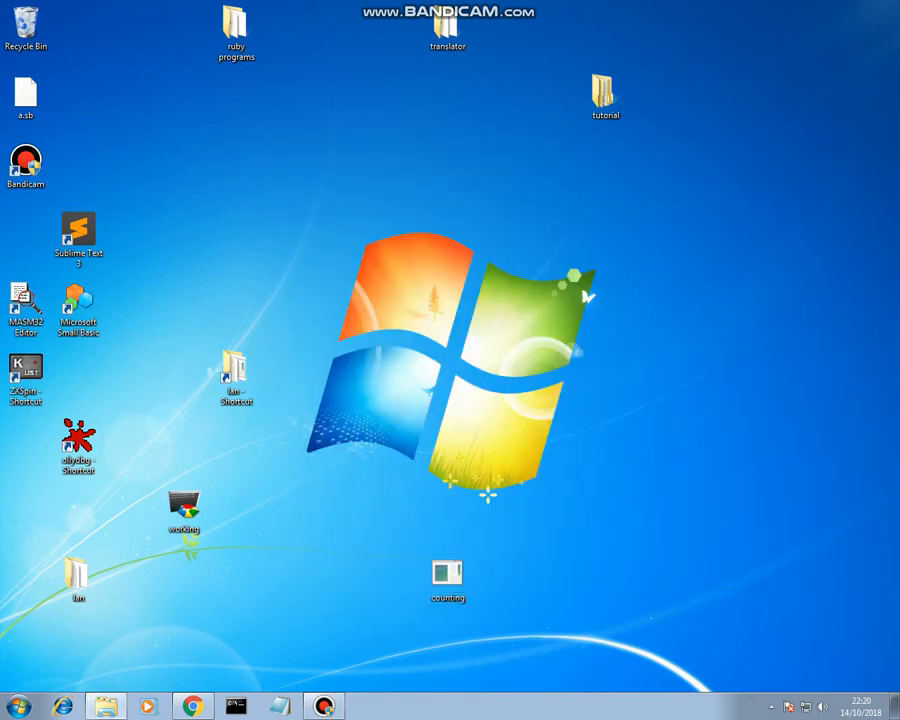
# Step: Move counting.exe up the desktop, run it past 5900 counts, then close its console
pyautogui.click(448, 572)
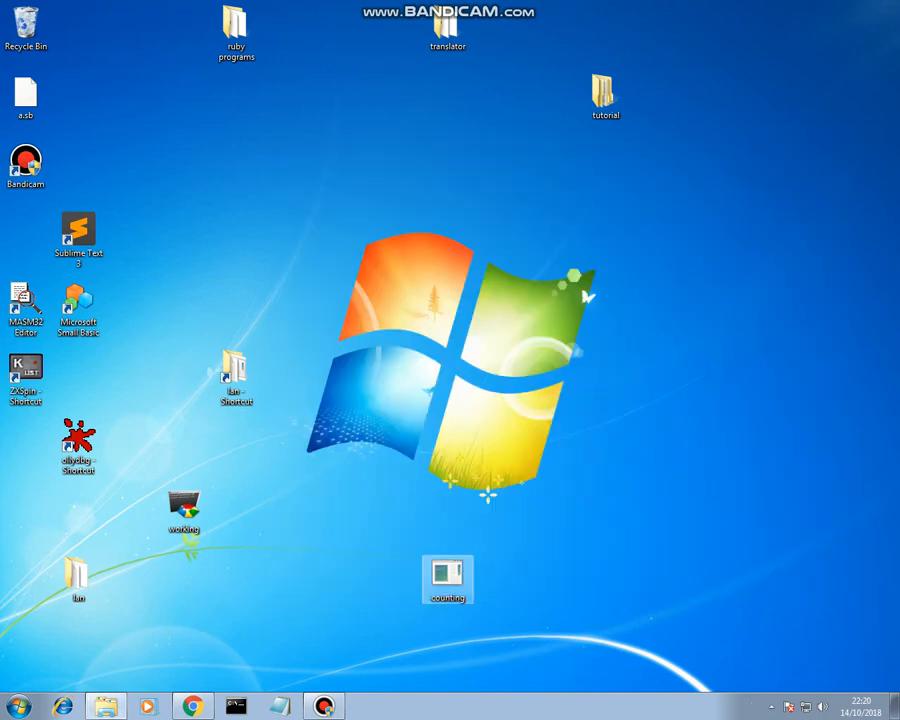
pyautogui.moveTo(448, 578); pyautogui.dragTo(395, 303)
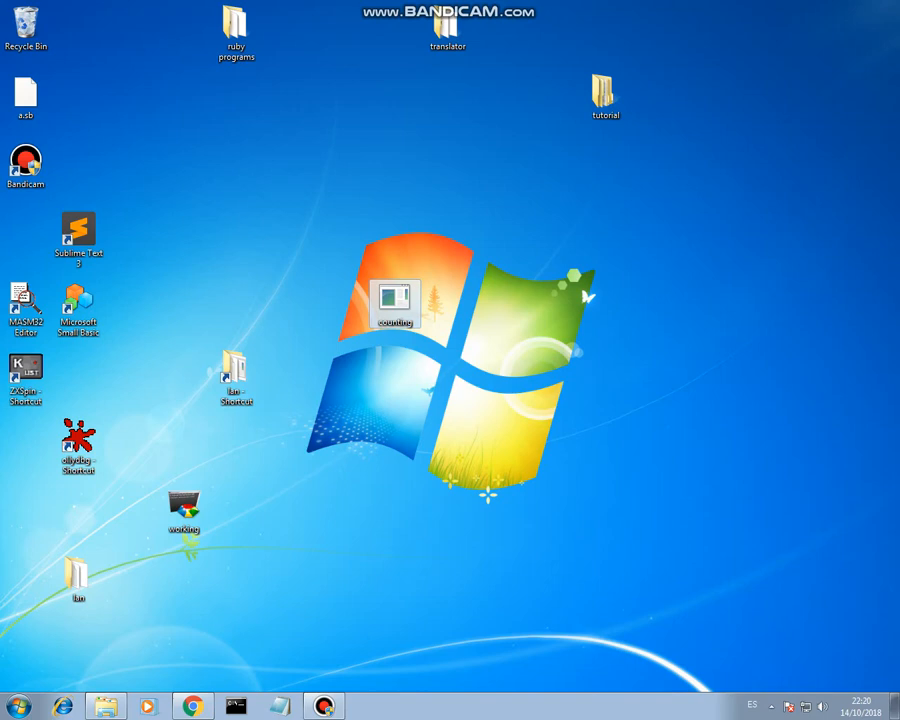
pyautogui.doubleClick(397, 302)
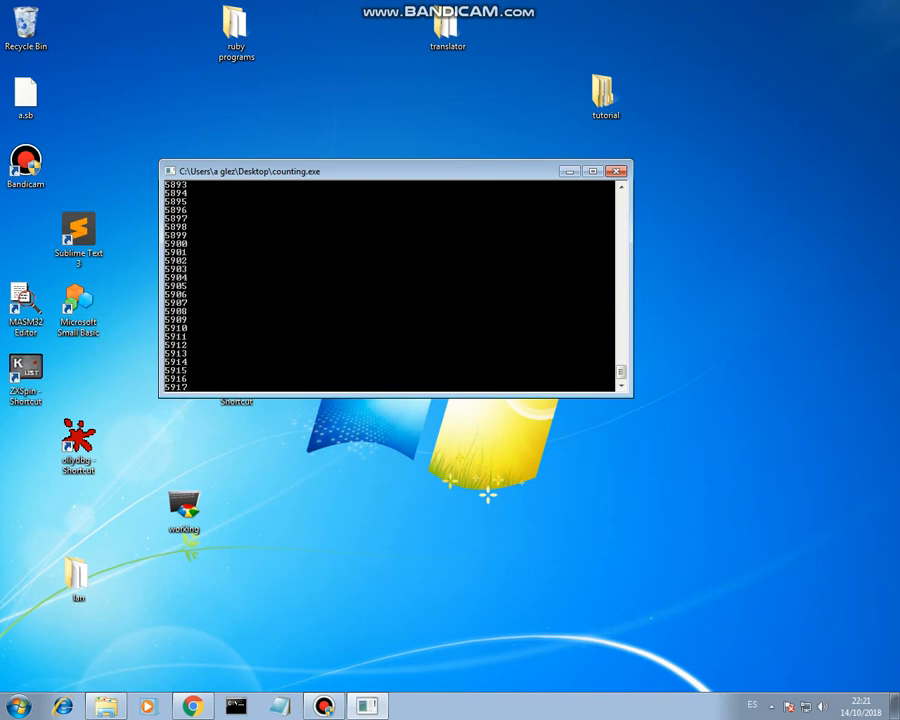
pyautogui.click(617, 170)
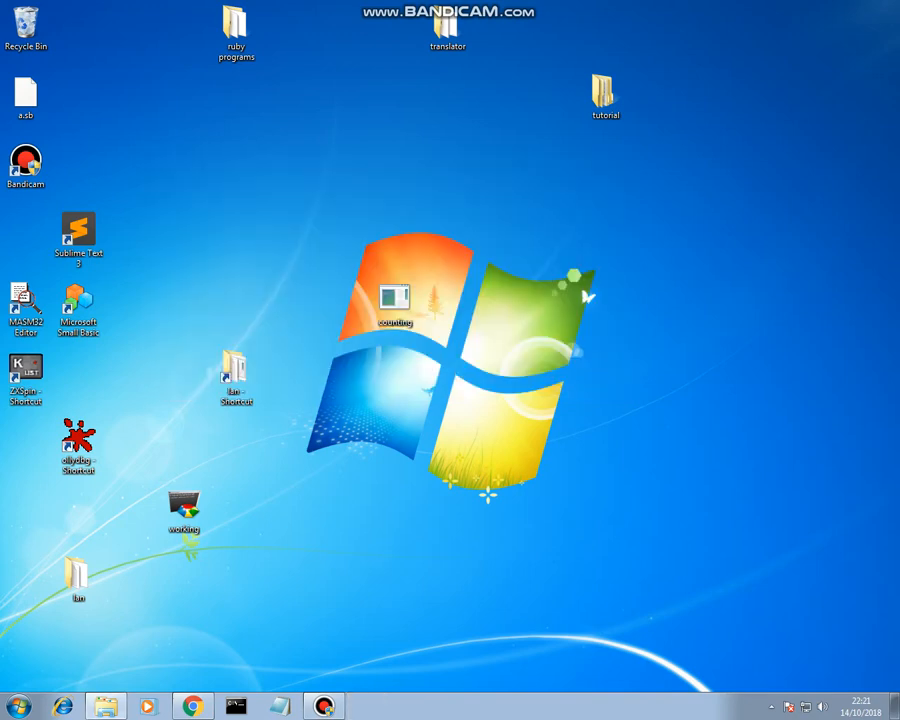
pyautogui.click(78, 302)
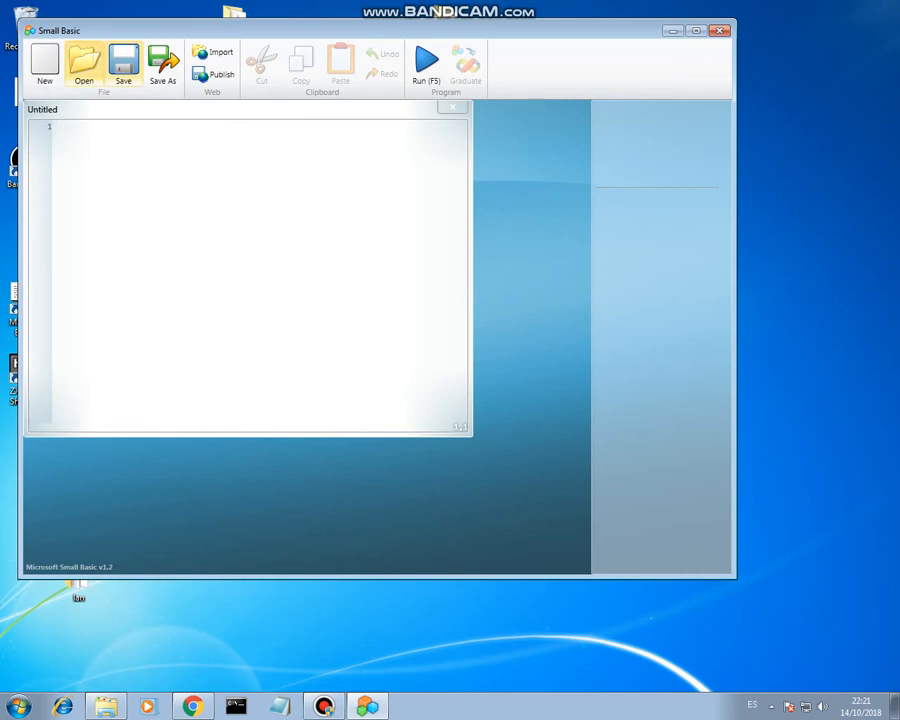
# Step: Reopen C:\lan\counting.sb and run it so its console starts counting from 1
pyautogui.click(83, 62)
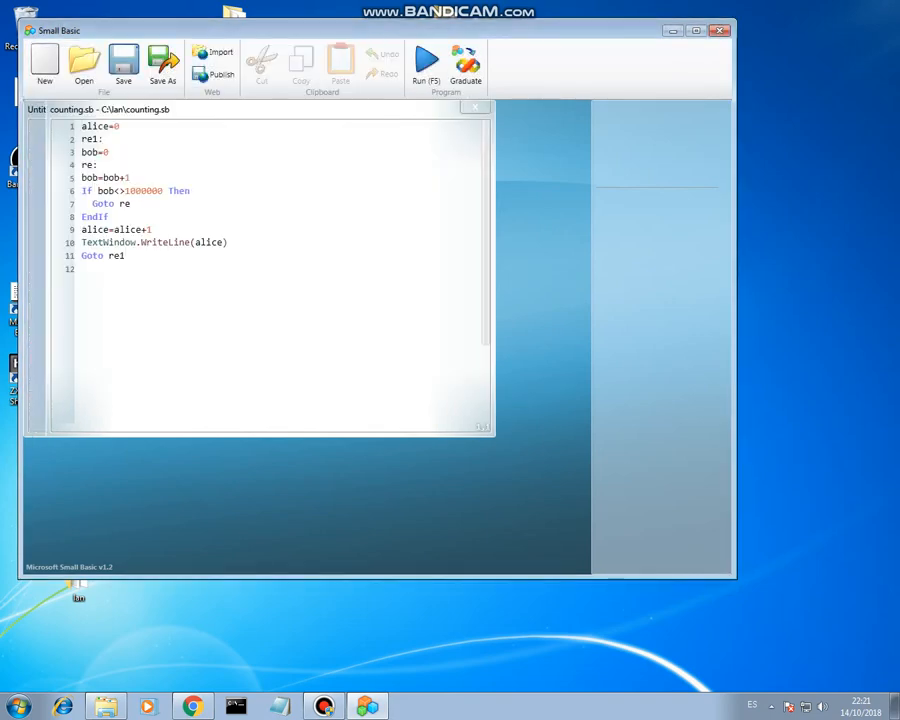
pyautogui.click(425, 62)
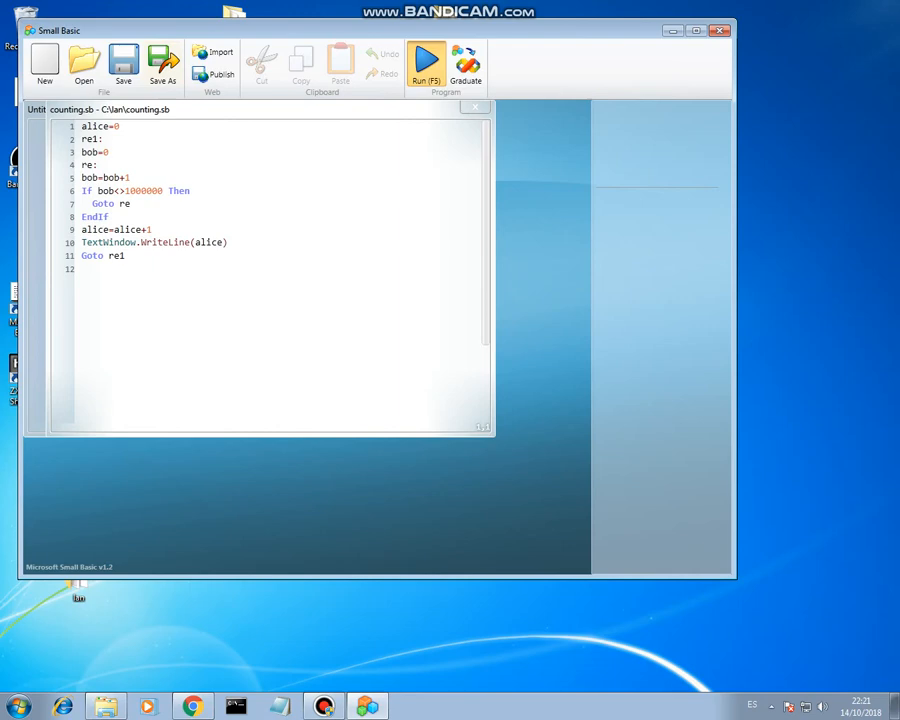
pyautogui.click(426, 62)
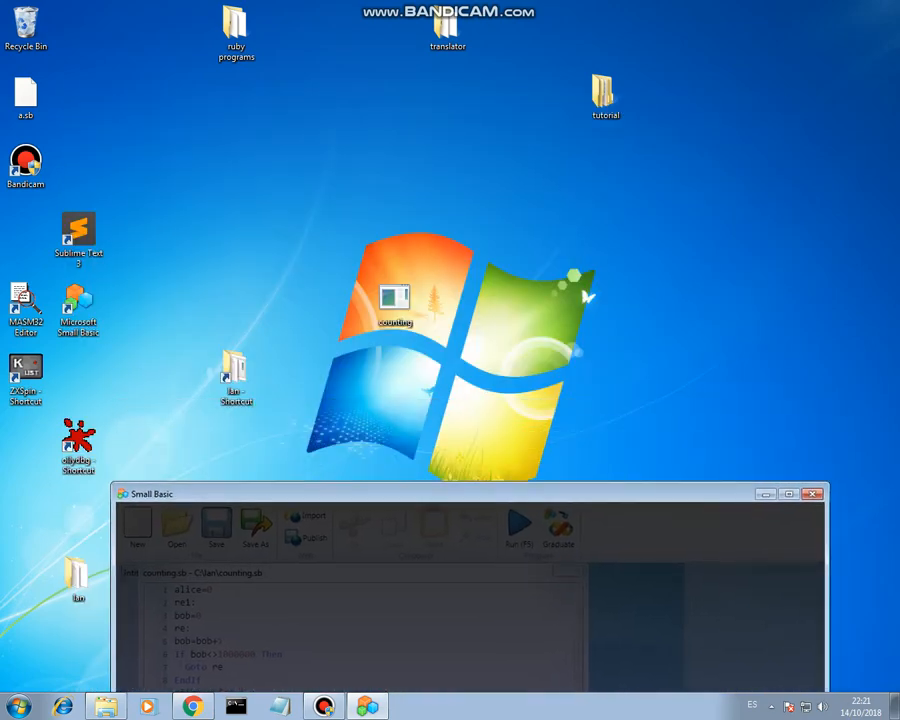
pyautogui.click(517, 525)
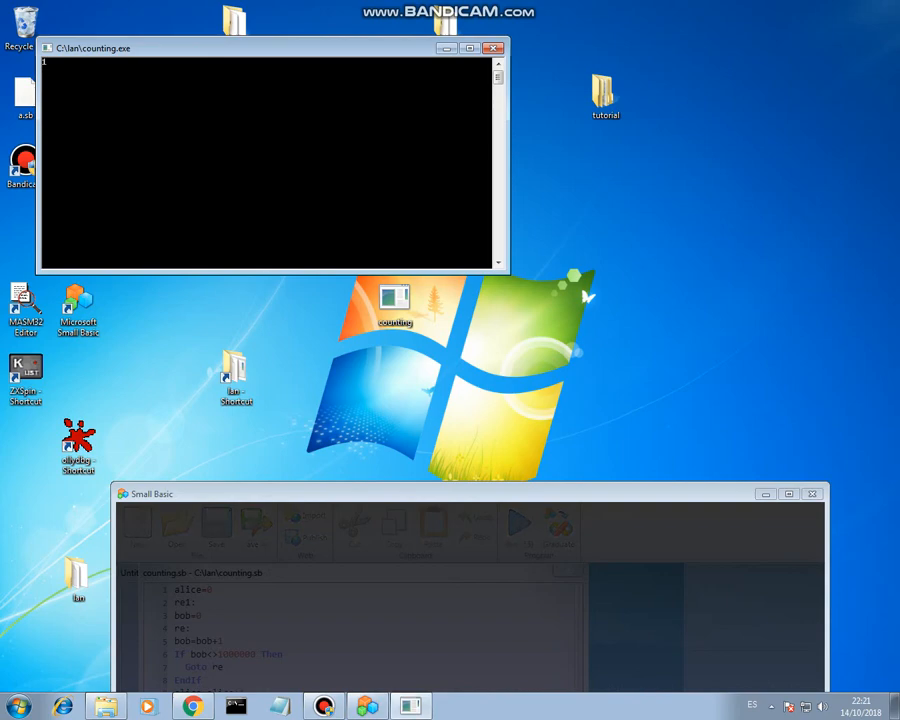